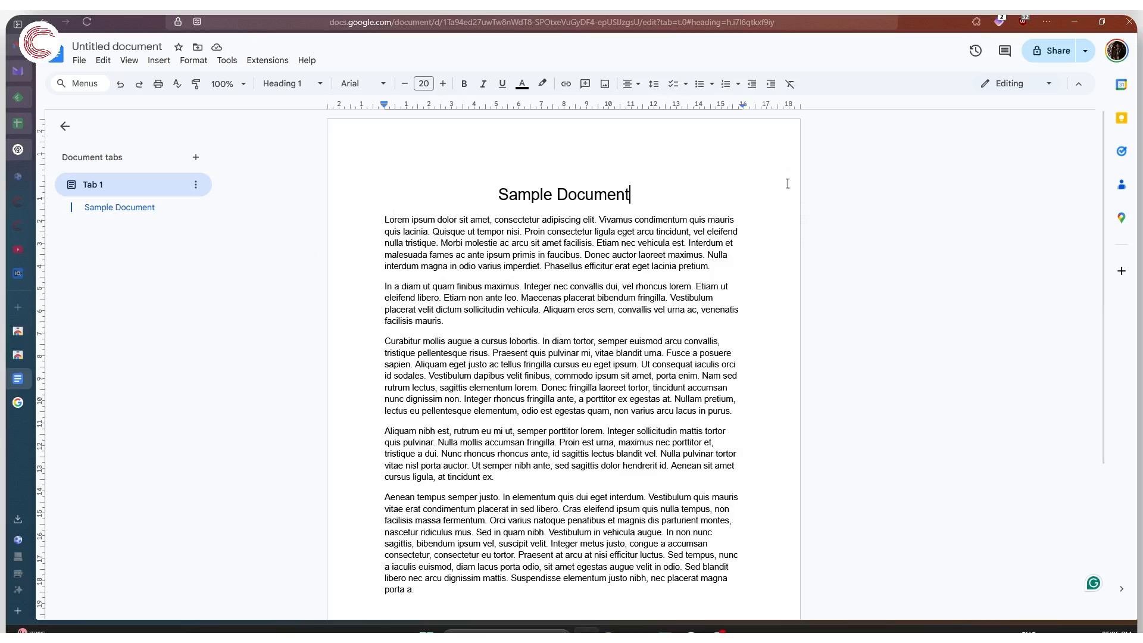
# Scroll through the sample document, return to it, and select all its text.
pyautogui.scroll(-3)
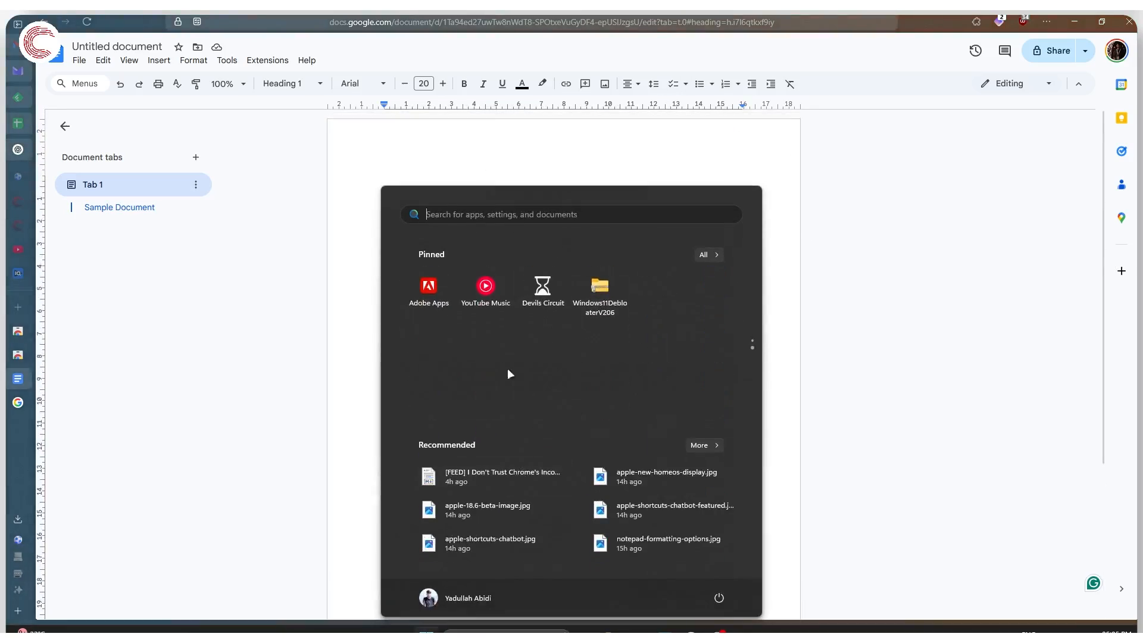
pyautogui.click(510, 374)
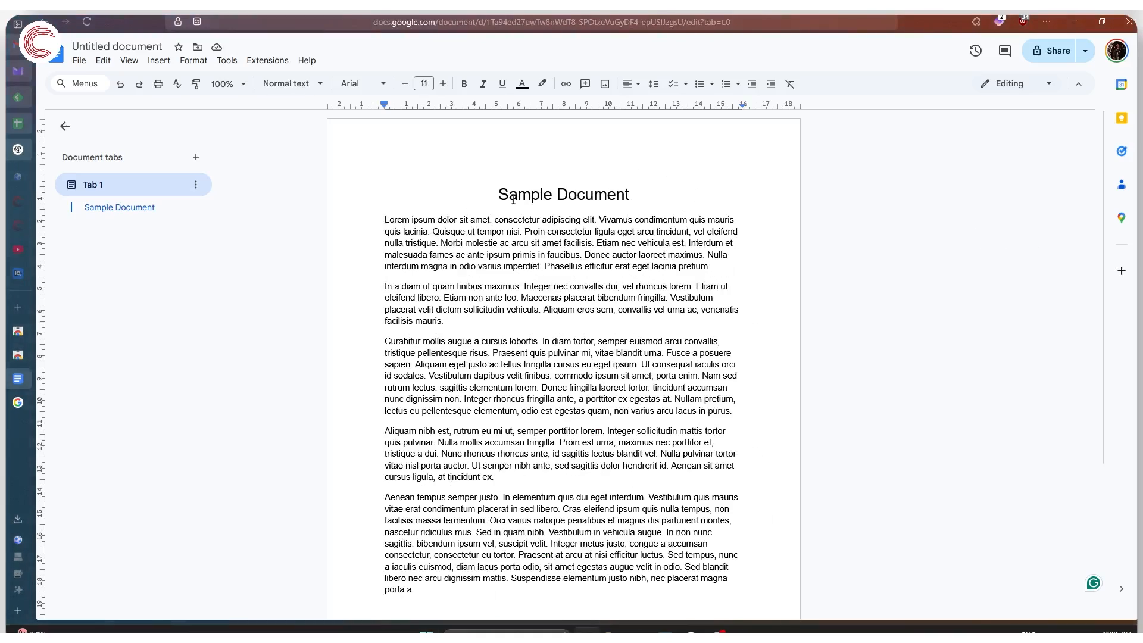
pyautogui.press('ctrl+a')
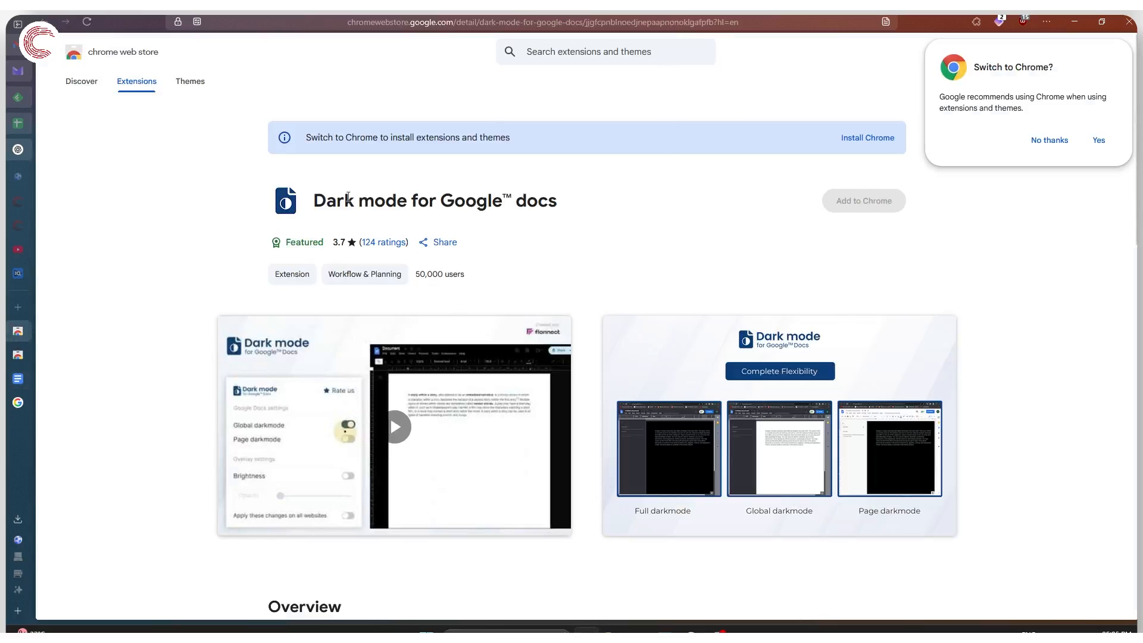
pyautogui.moveTo(601, 215)
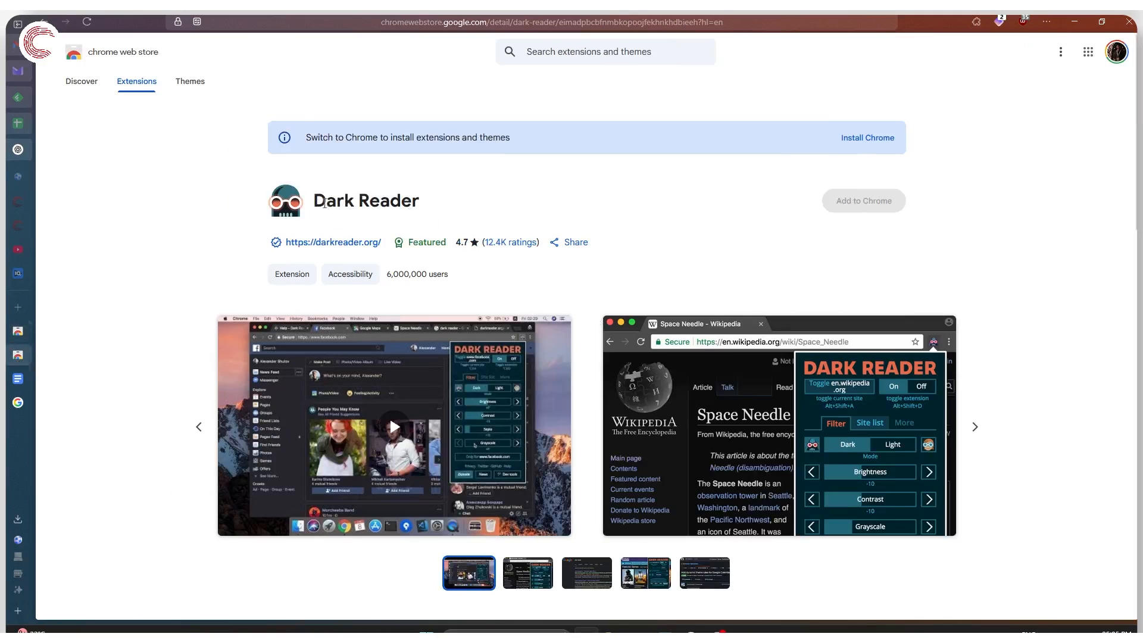
pyautogui.moveTo(543, 196)
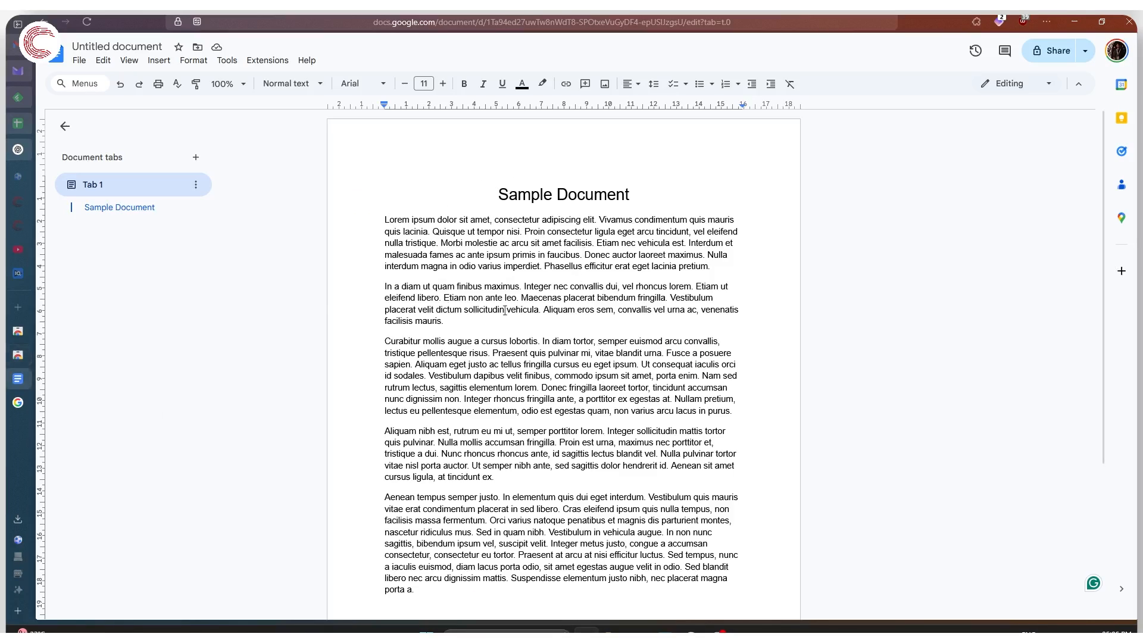
# Switch Dark Reader on for docs.google.com from the Extensions menu.
pyautogui.click(975, 22)
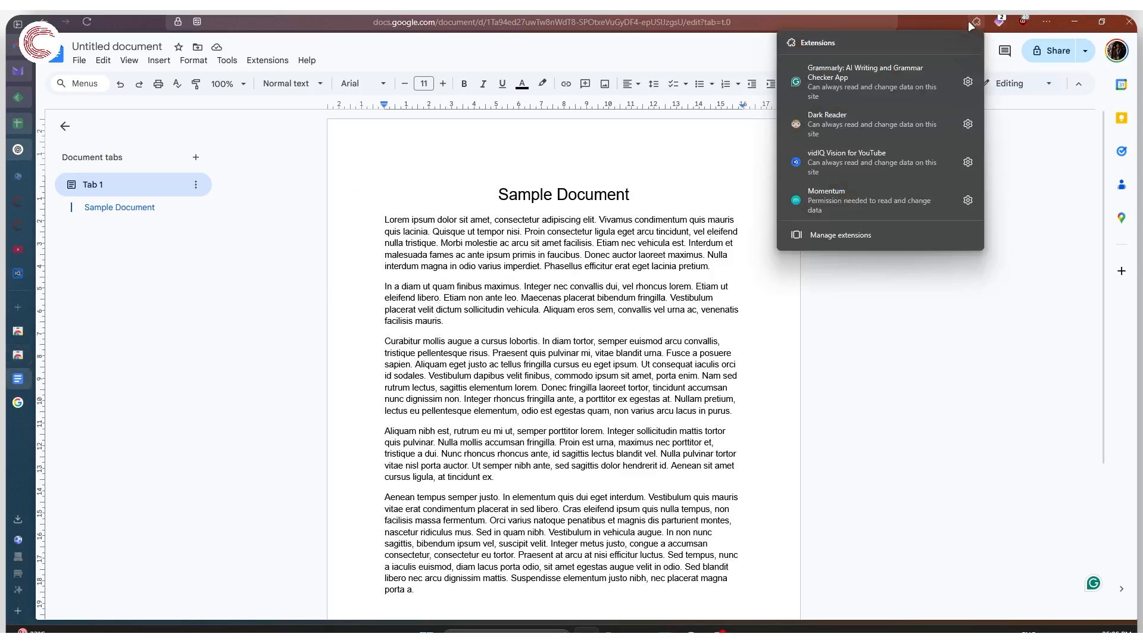
pyautogui.click(827, 124)
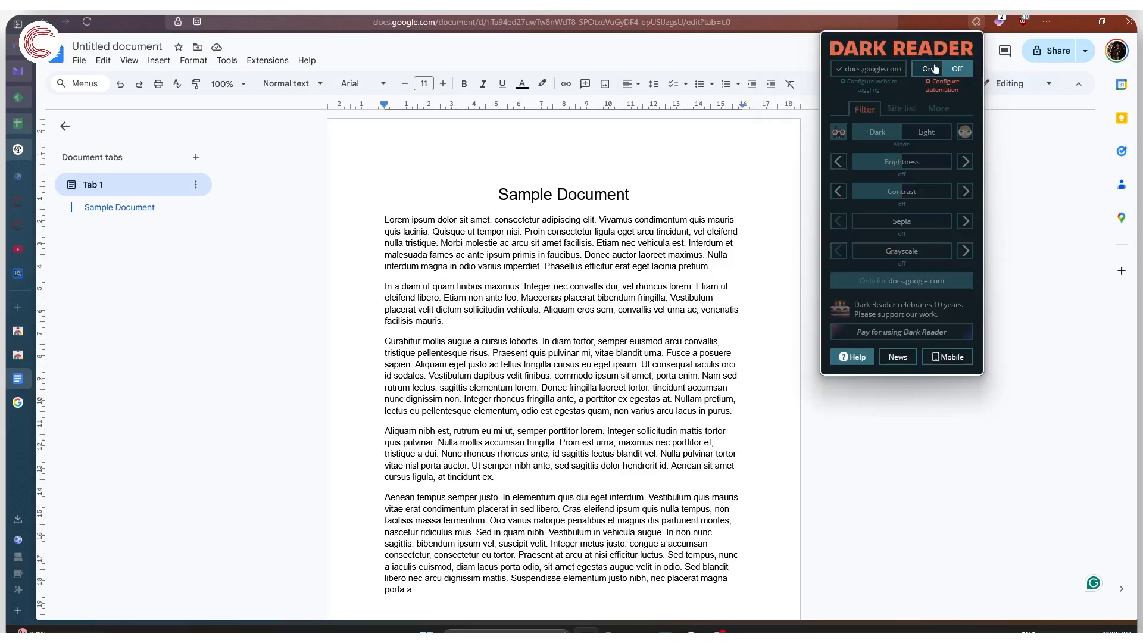
pyautogui.click(927, 68)
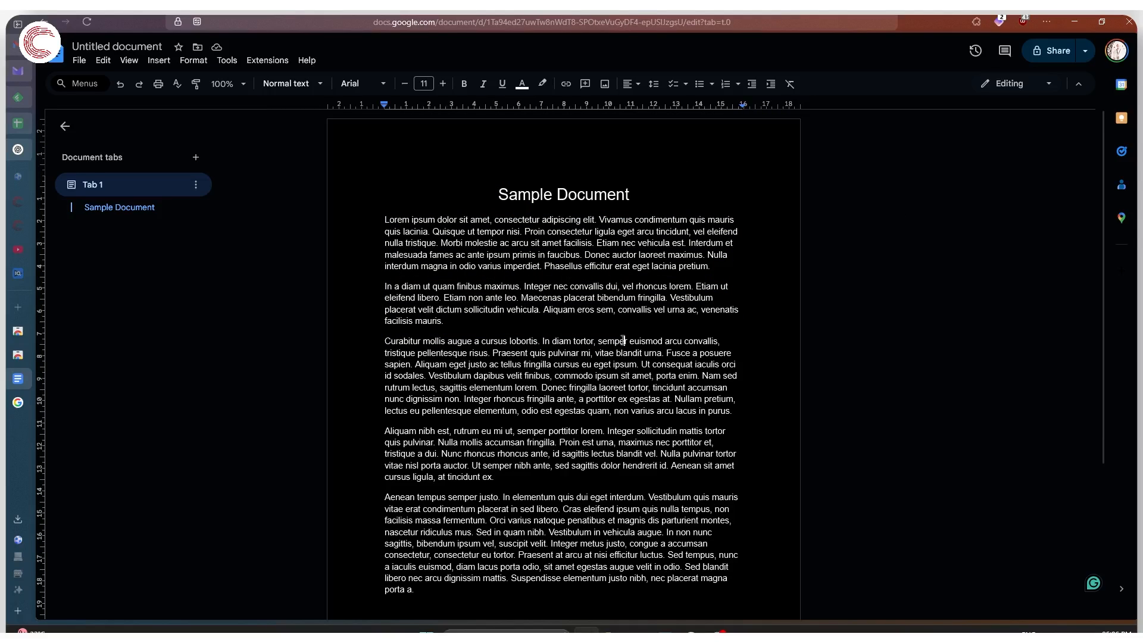
# Place the cursor between the second and third paragraphs for the logo.
pyautogui.click(521, 84)
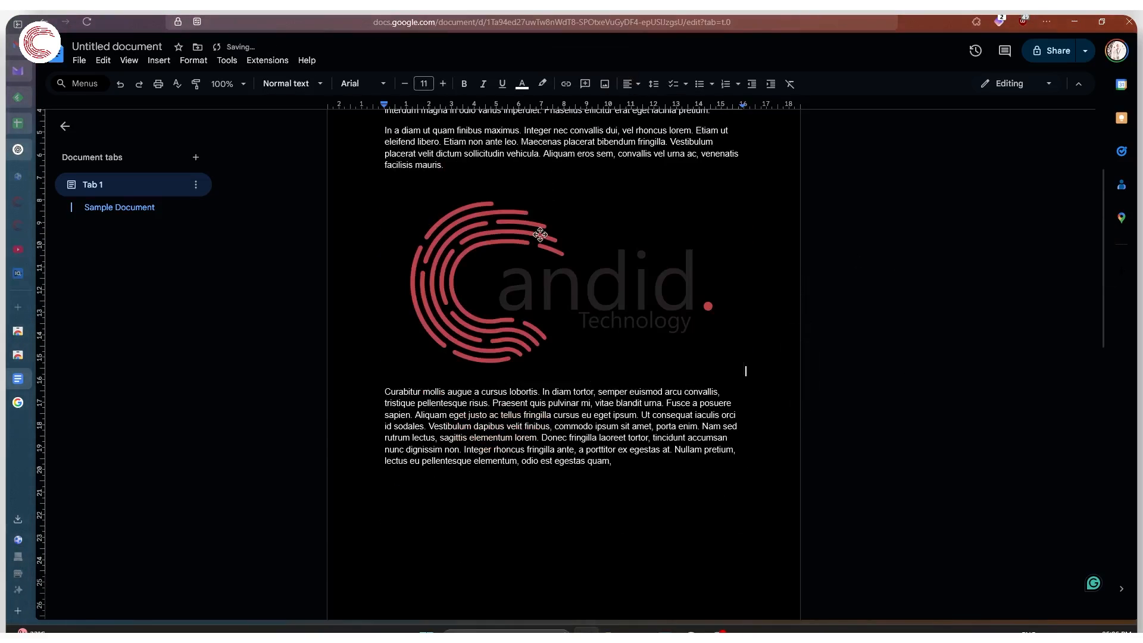
pyautogui.scroll(-3)
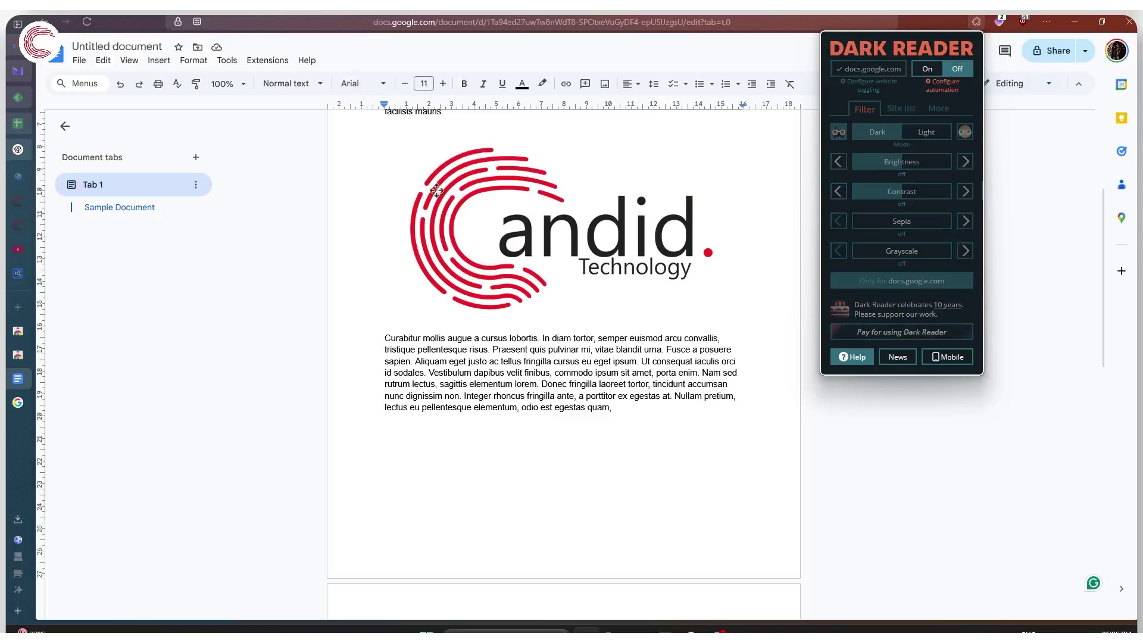
pyautogui.scroll(-3)
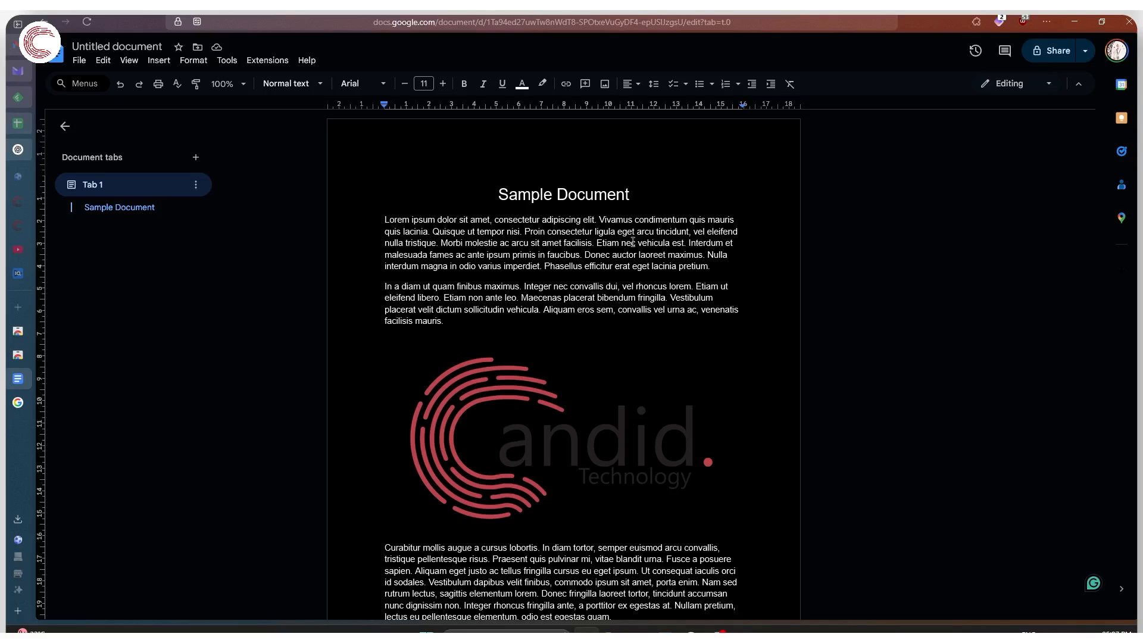
pyautogui.moveTo(223, 416)
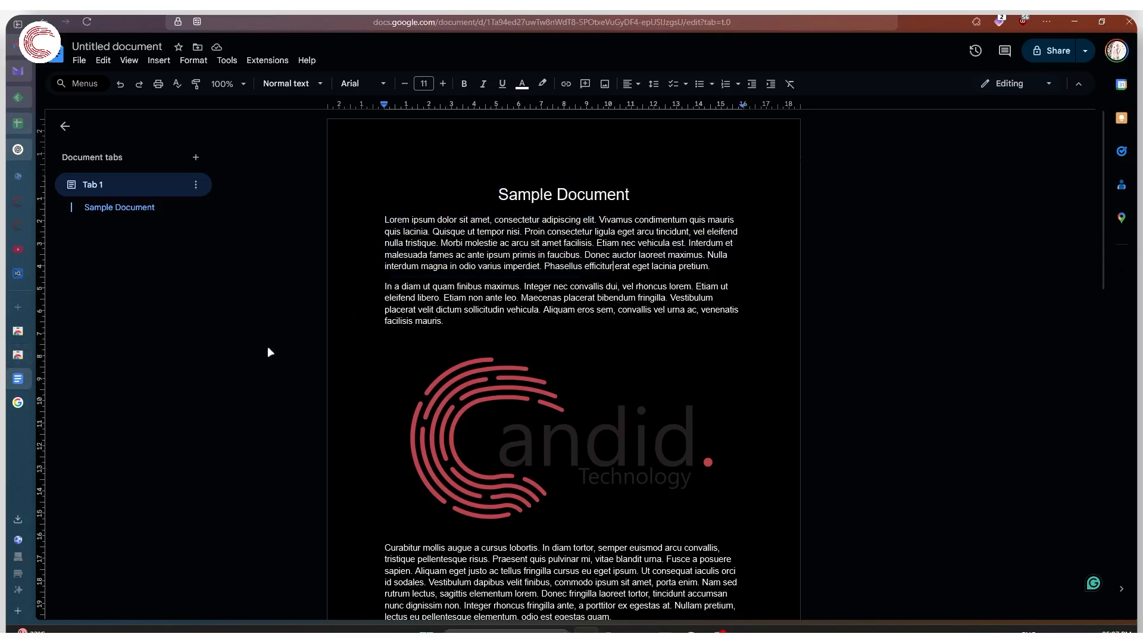
pyautogui.moveTo(292, 315)
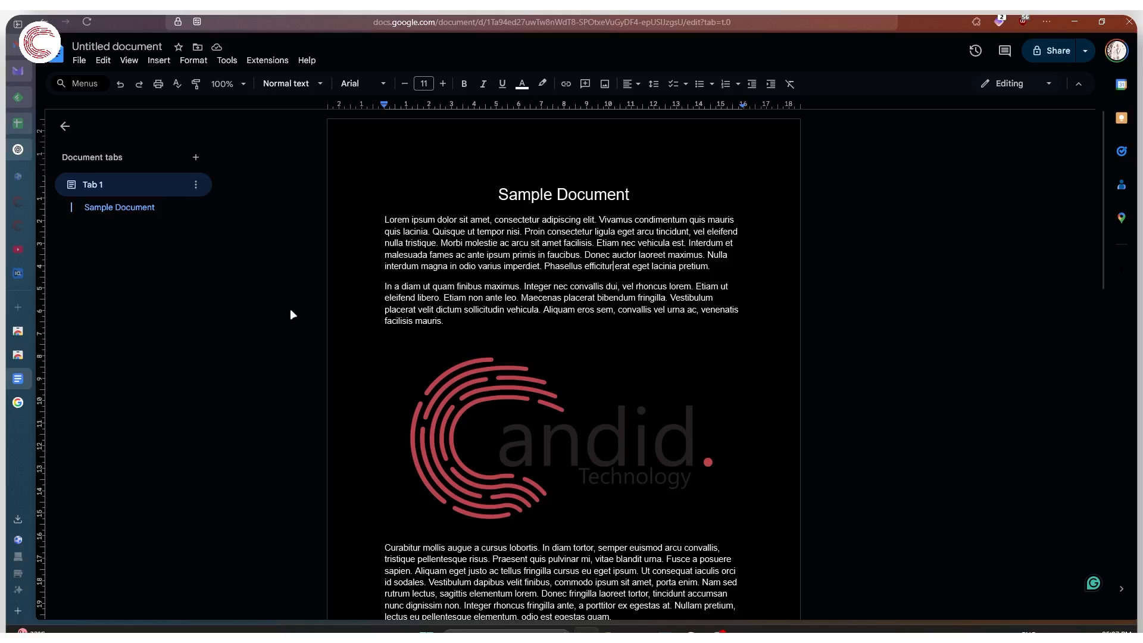